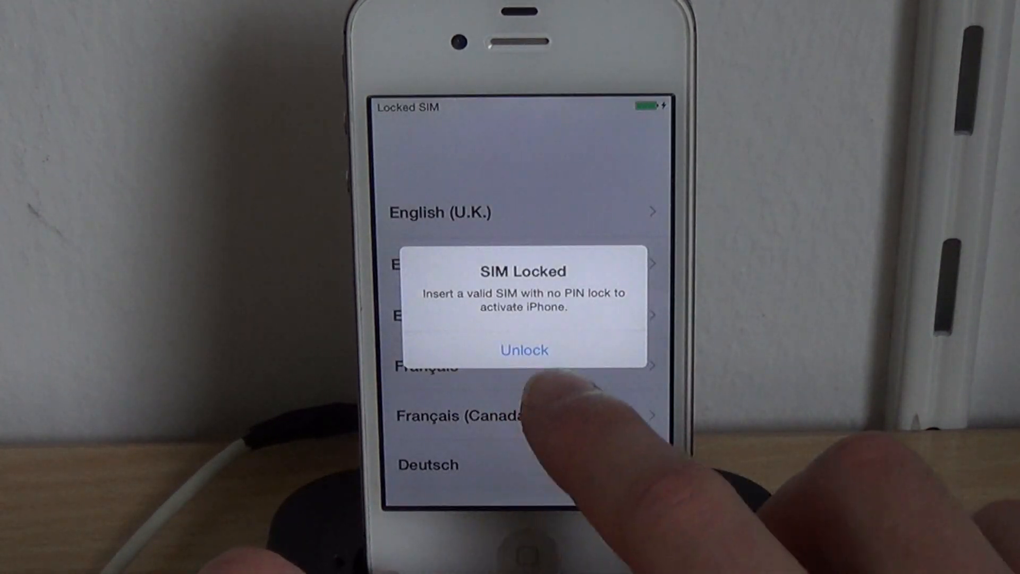
# Clear the SIM Locked alert with Unlock, accept the terms, and continue without adding a passcode.
pyautogui.click(523, 350)
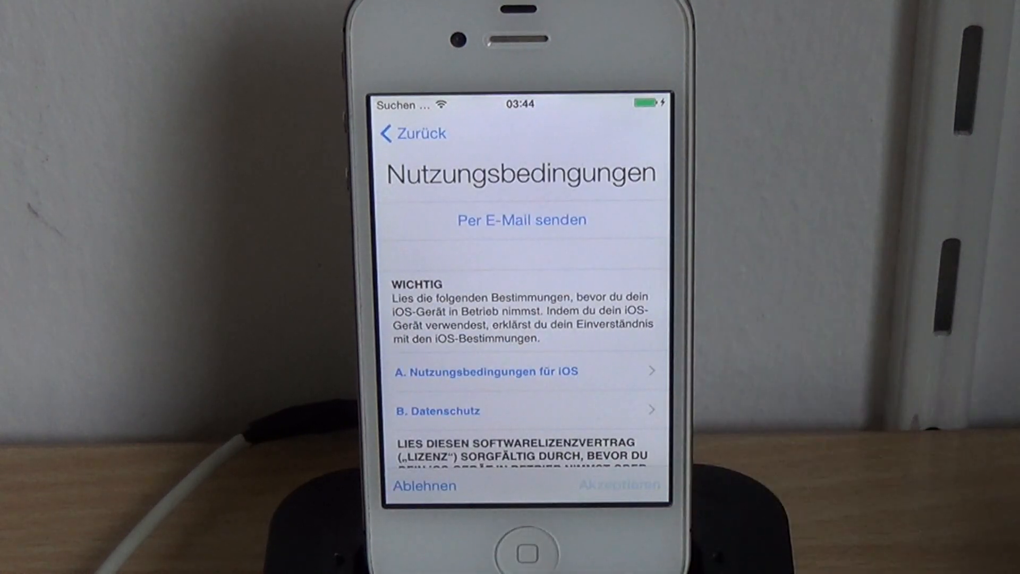
pyautogui.click(620, 486)
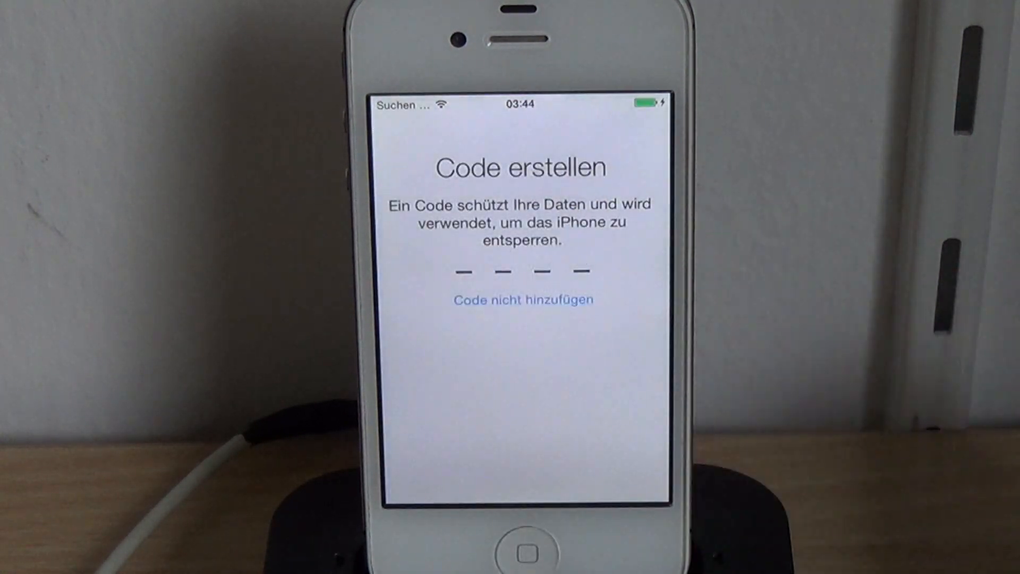
pyautogui.click(523, 300)
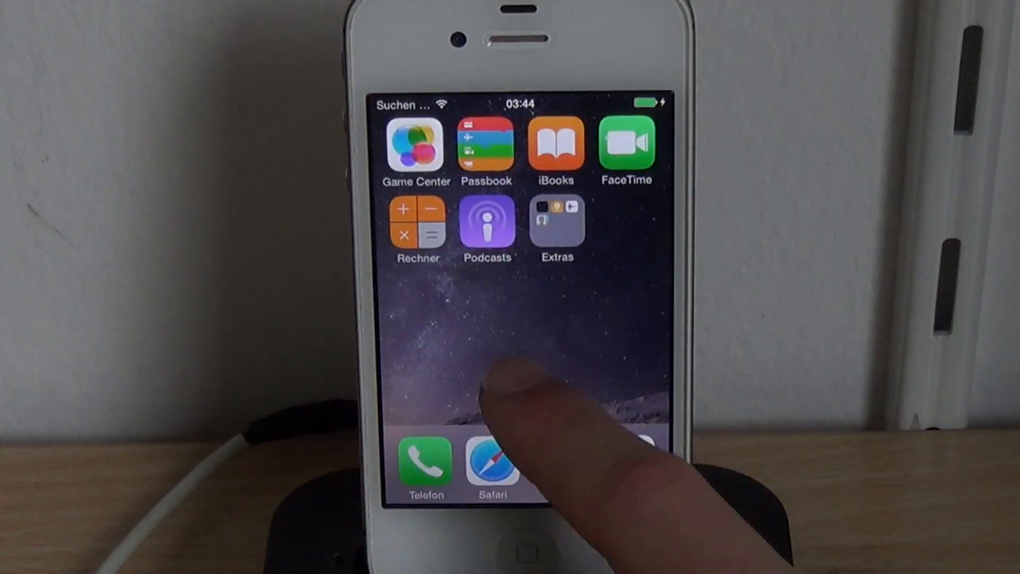
# Go from the home screen into Einstellungen and its Allgemein section.
pyautogui.click(492, 462)
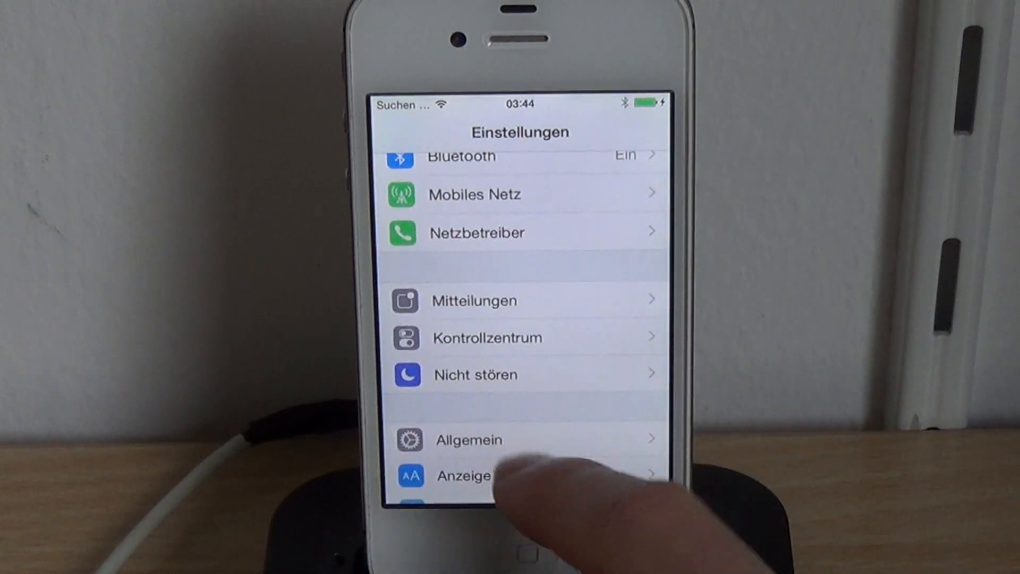
pyautogui.click(468, 439)
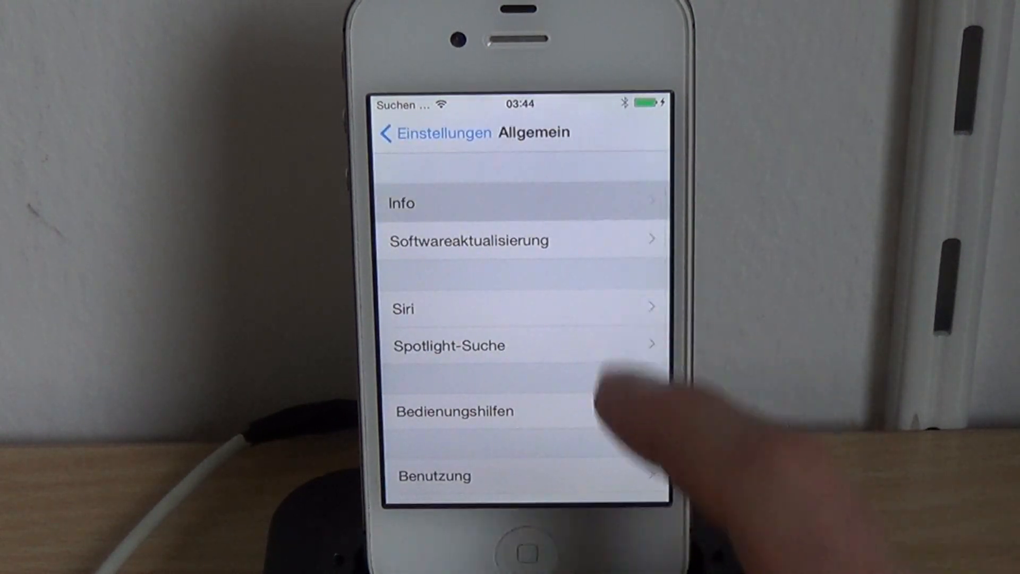